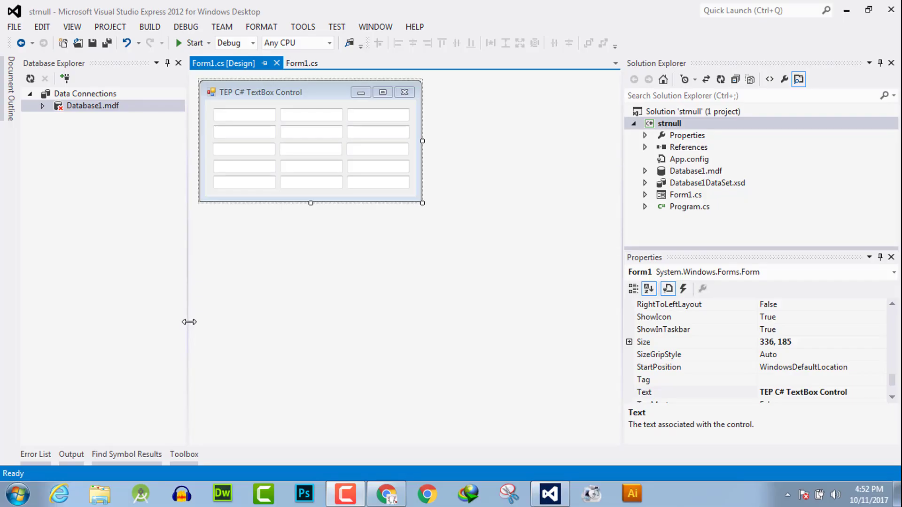
mouse_move(193, 326)
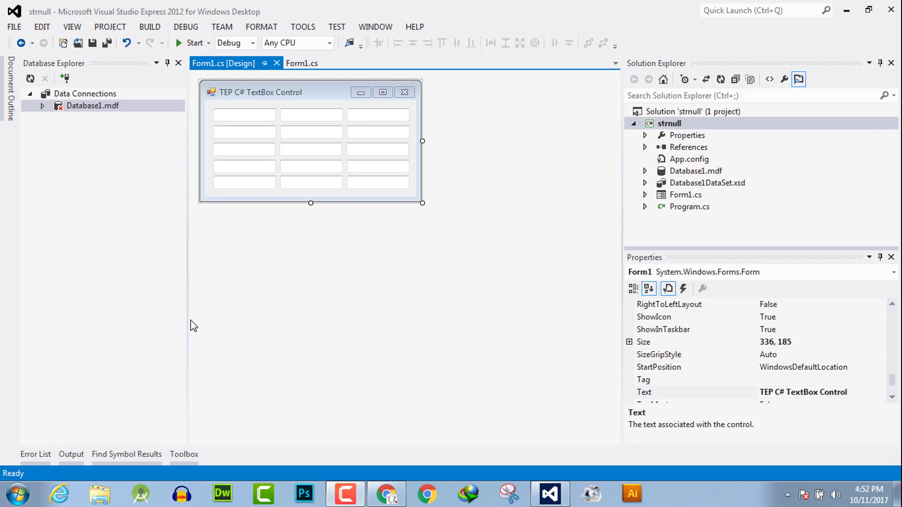
mouse_move(195, 327)
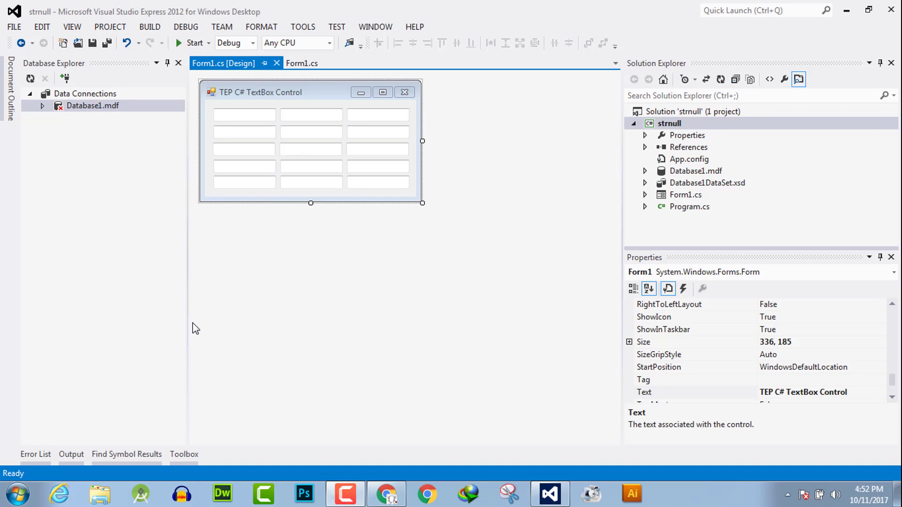
Run the project and type 'asas' into the textboxes, moving on to the orange one
click(194, 43)
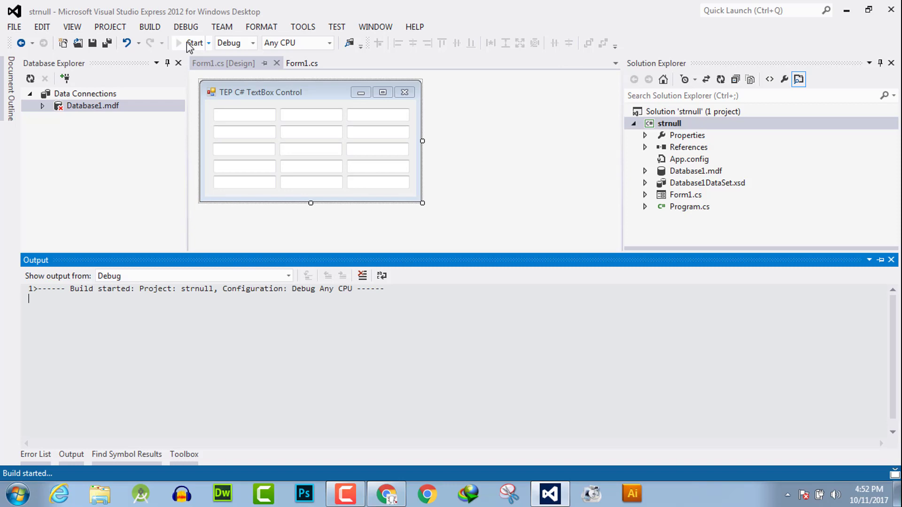
click(194, 43)
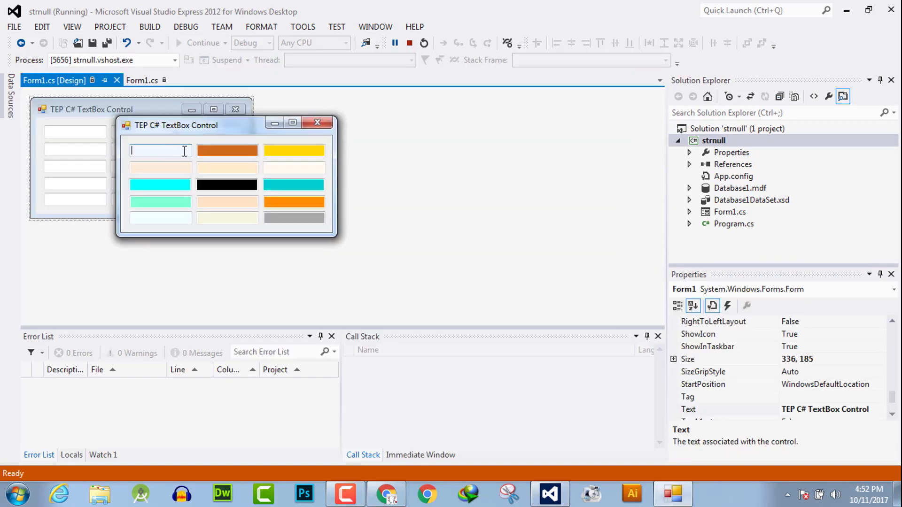
mouse_move(323, 151)
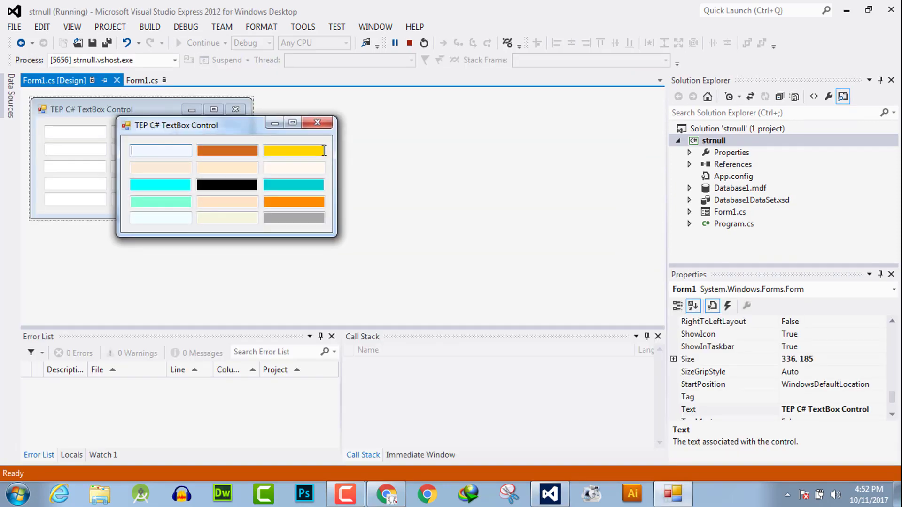
text(asas)
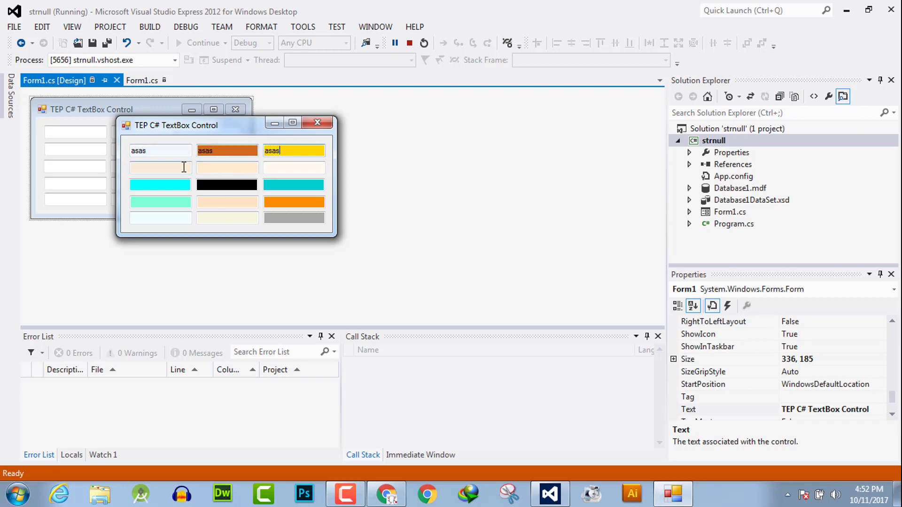
text(asasas)
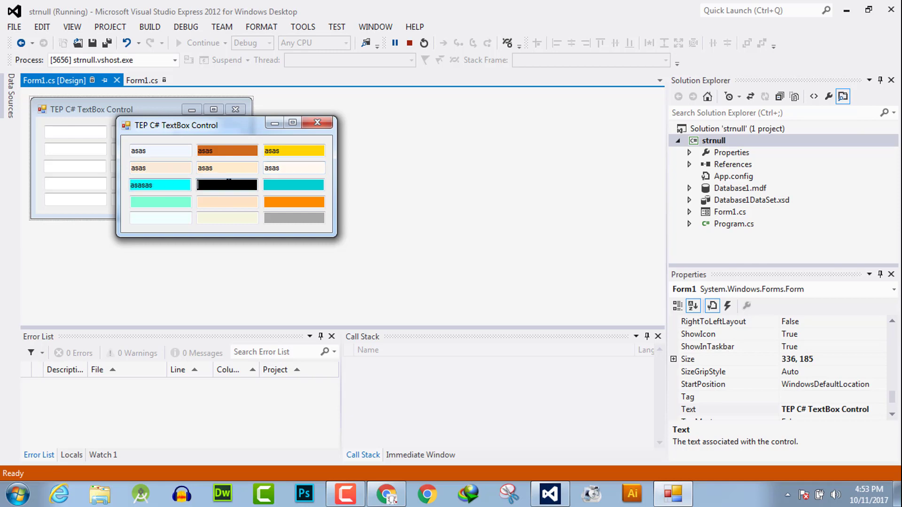
text(a)
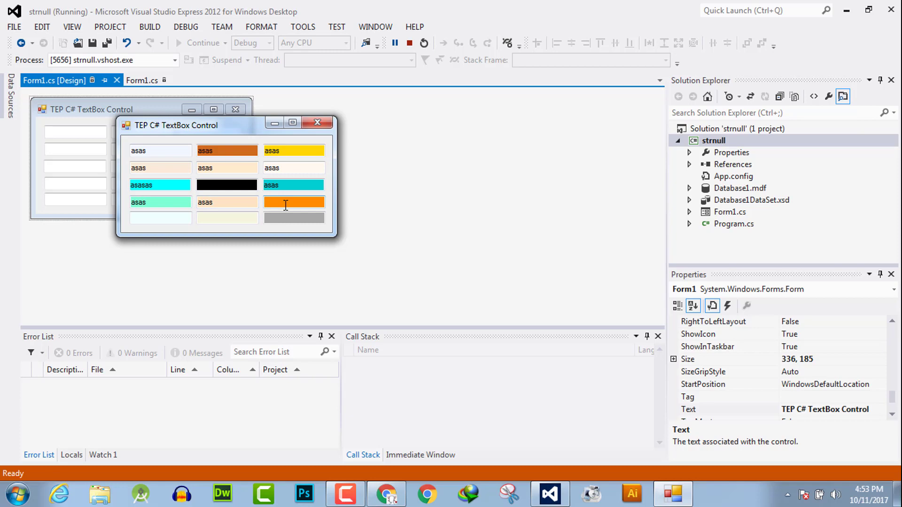
click(159, 218)
text(asas)
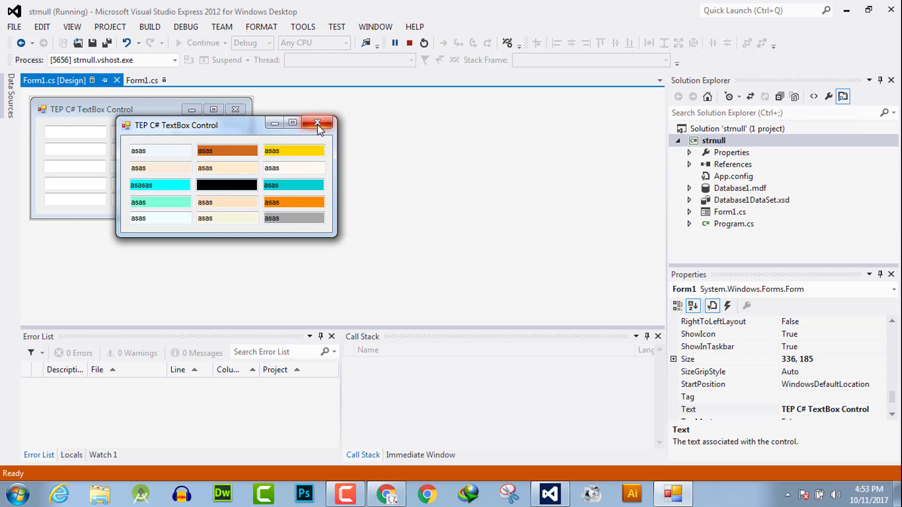
mouse_move(318, 127)
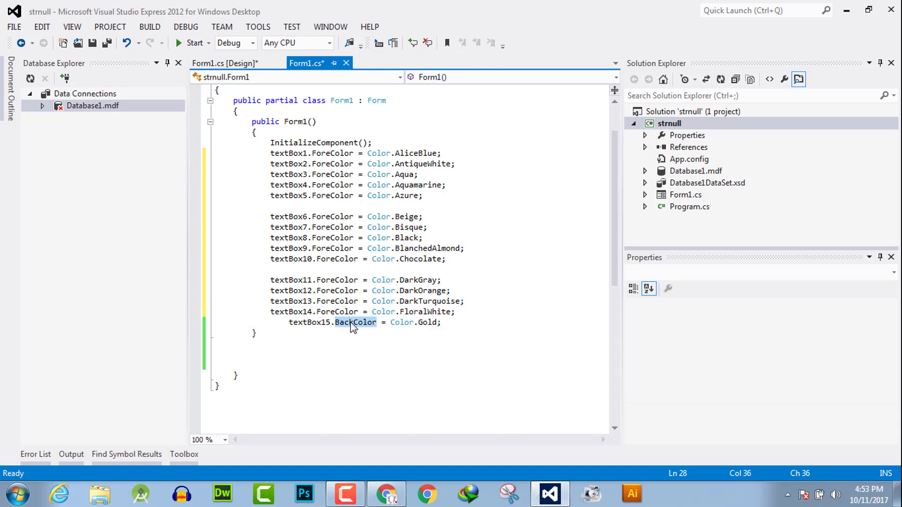
Replace BackColor with ForeColor for textBox1 through textBox15 in Form1.cs
text(ForeColor)
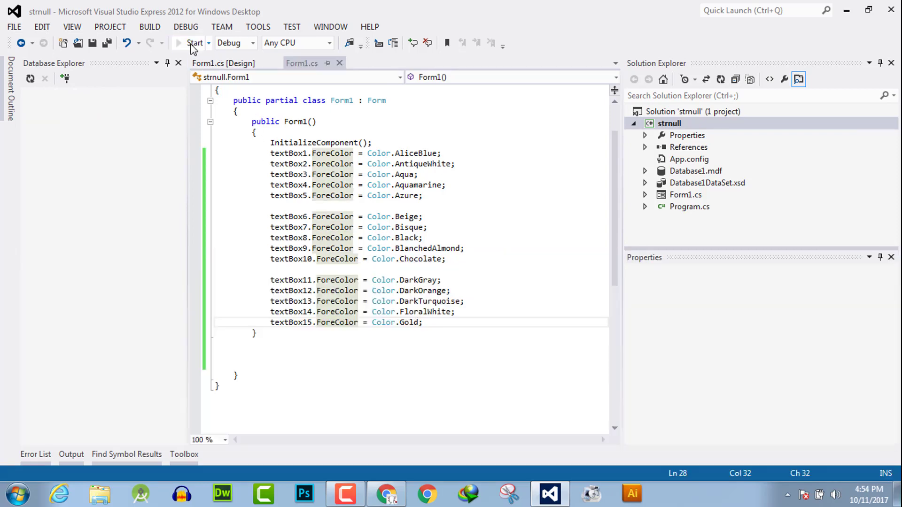
Run the updated form and type 'asas' and 'asasas' to see the coloured text
click(194, 42)
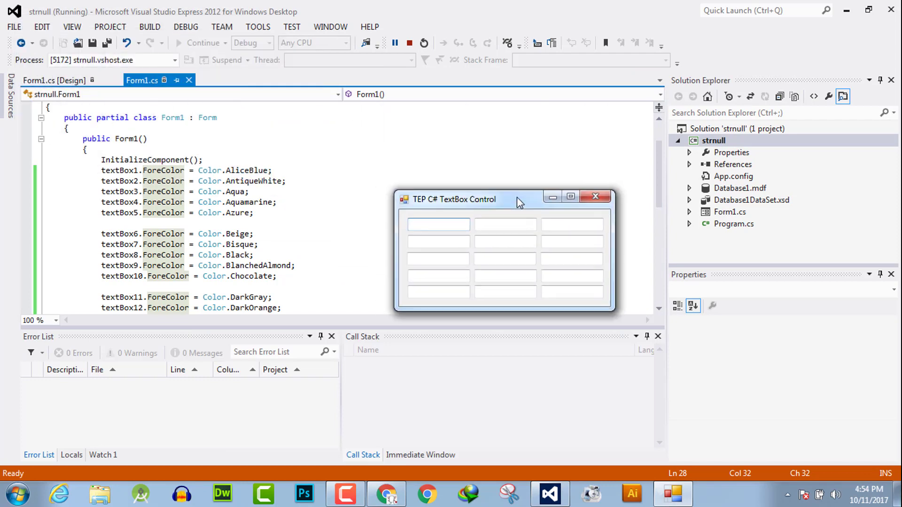
text(asas)
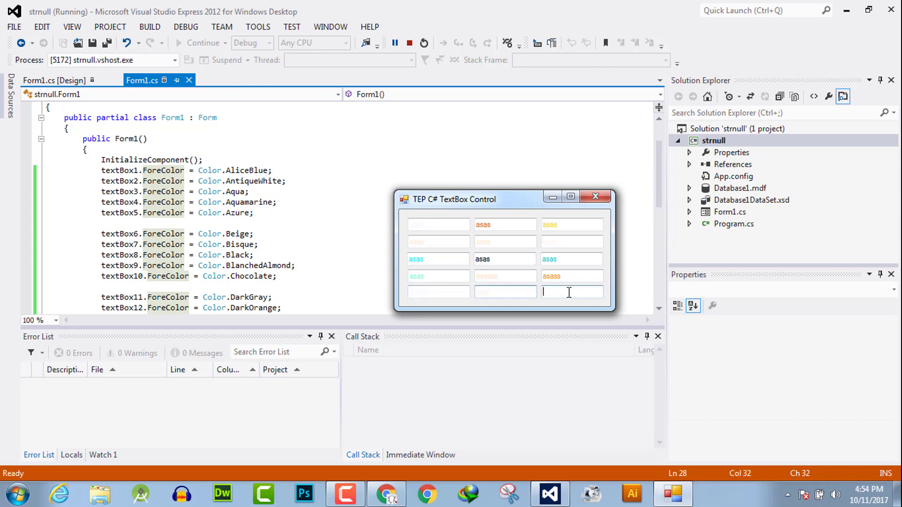
text(asasas)
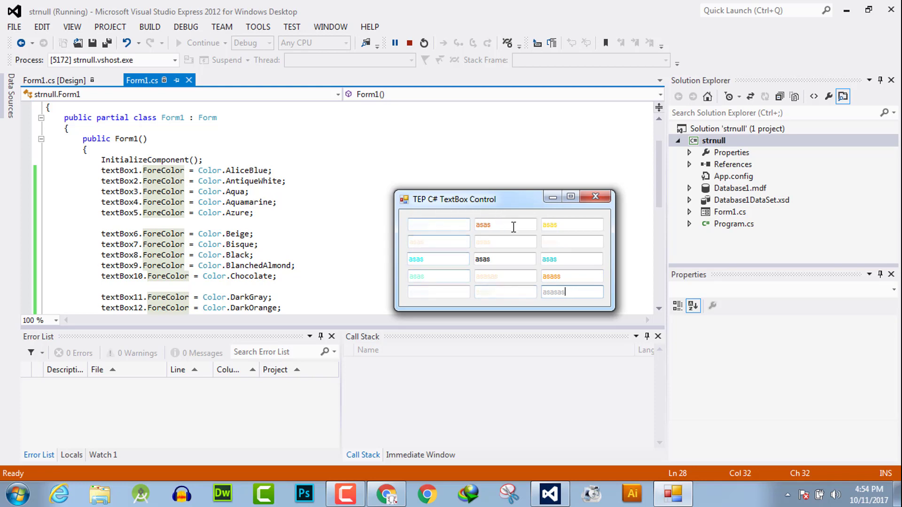